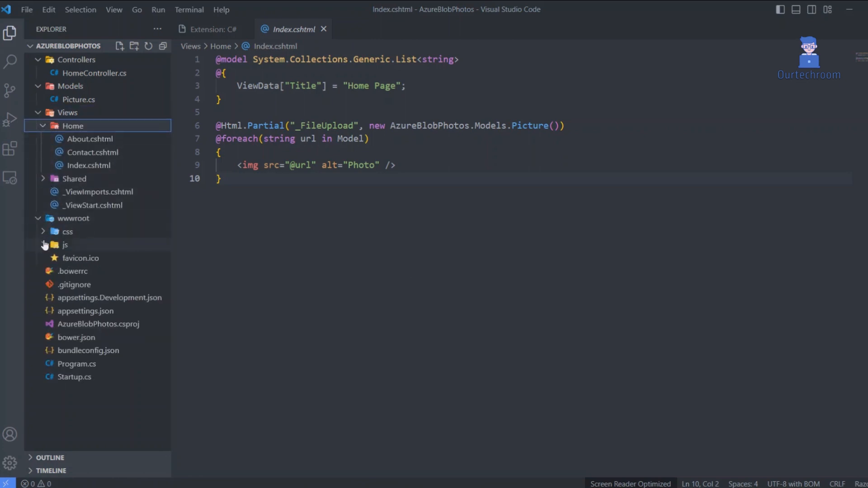
- Expand the css folder under wwwroot in the Explorer
click(68, 232)
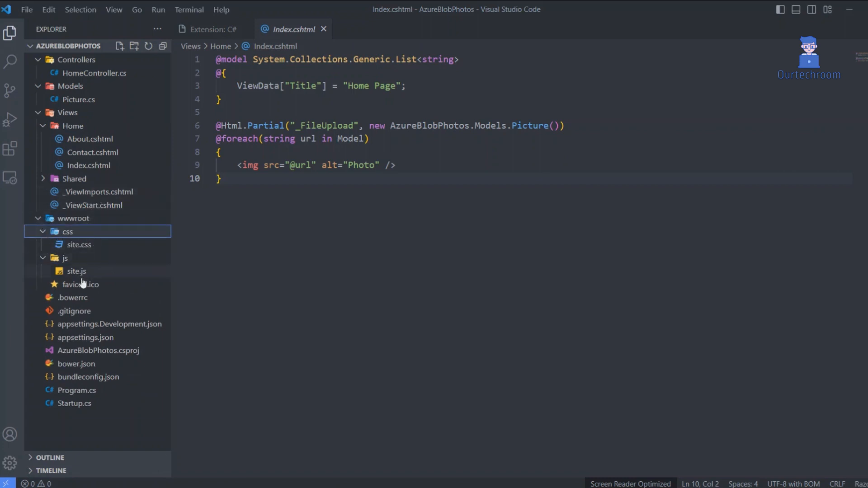
mouse_move(91, 375)
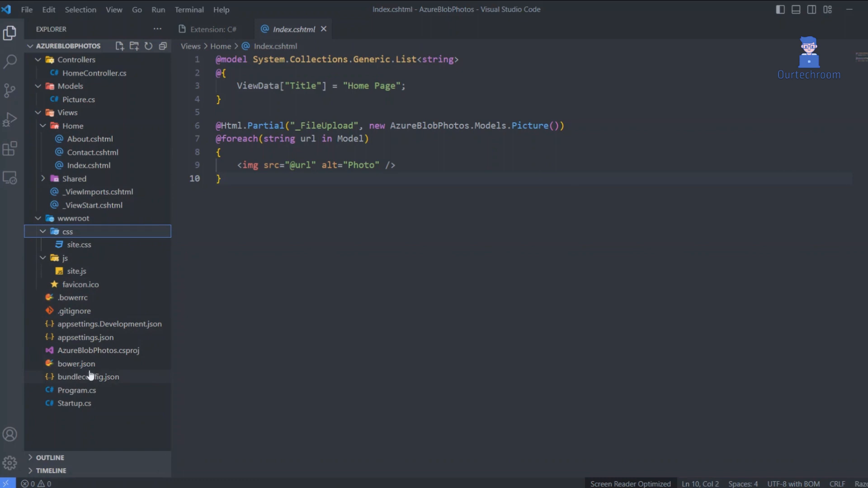
mouse_move(83, 206)
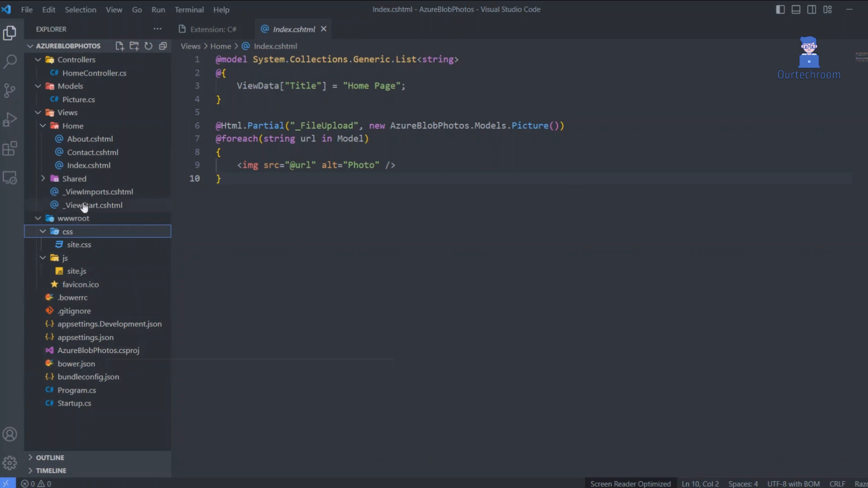
mouse_move(223, 266)
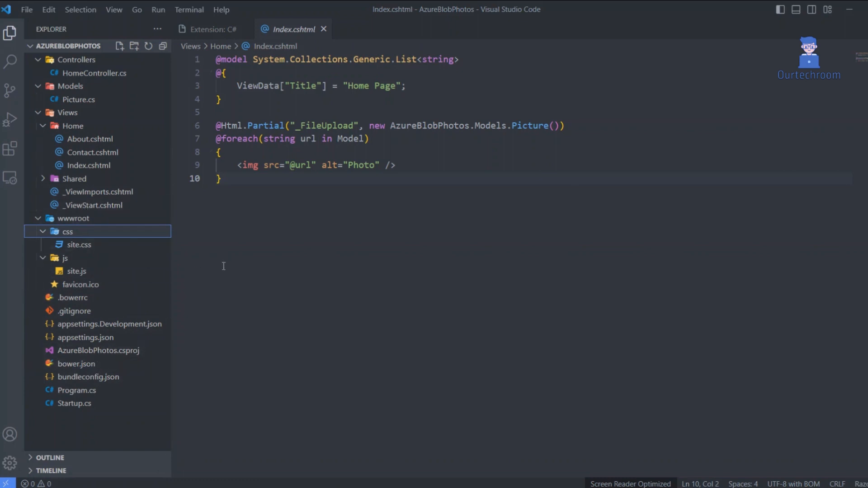
mouse_move(247, 276)
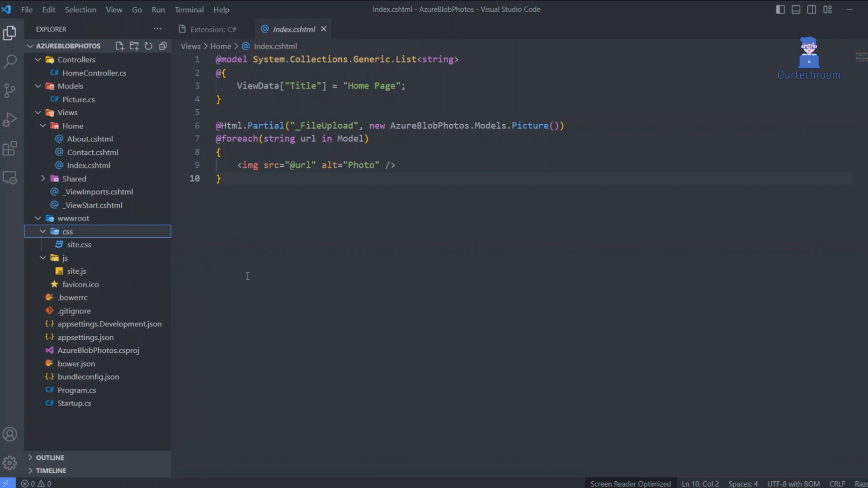
mouse_move(235, 269)
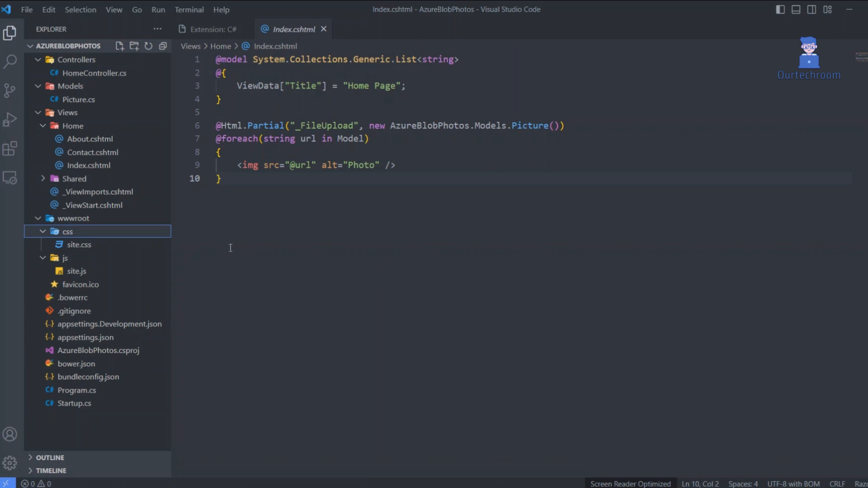
mouse_move(288, 309)
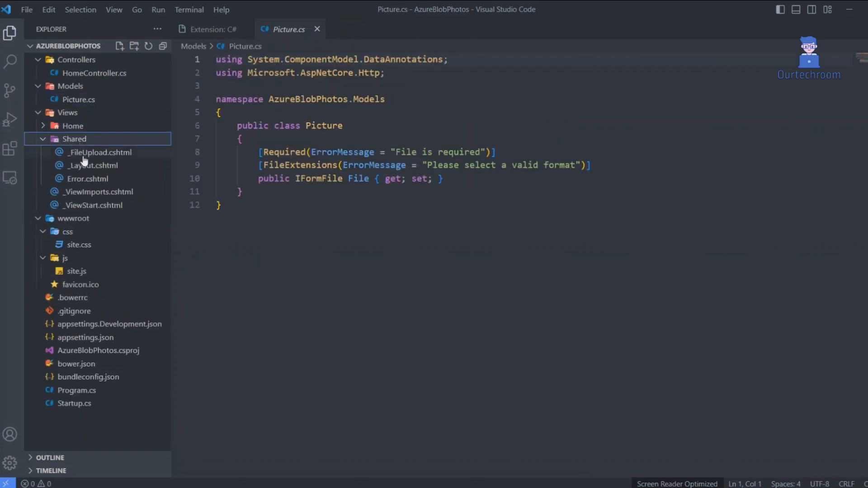
- Close the open editor file, leaving only the project tree
click(318, 28)
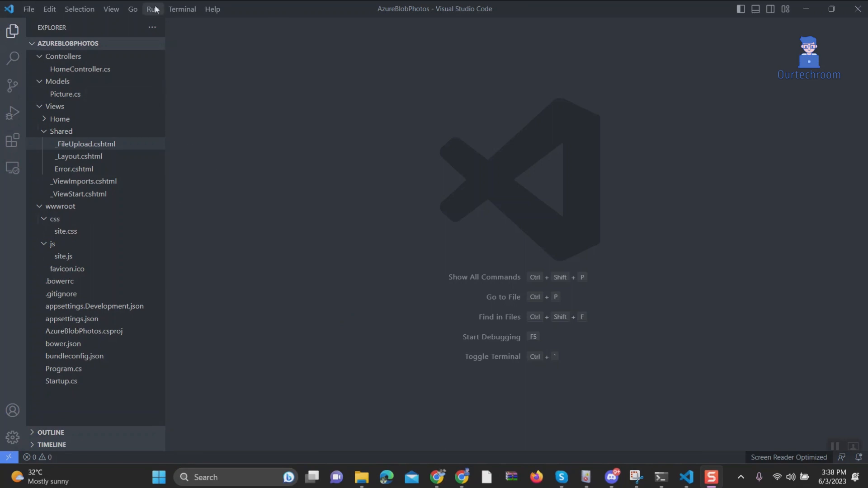
mouse_move(28, 53)
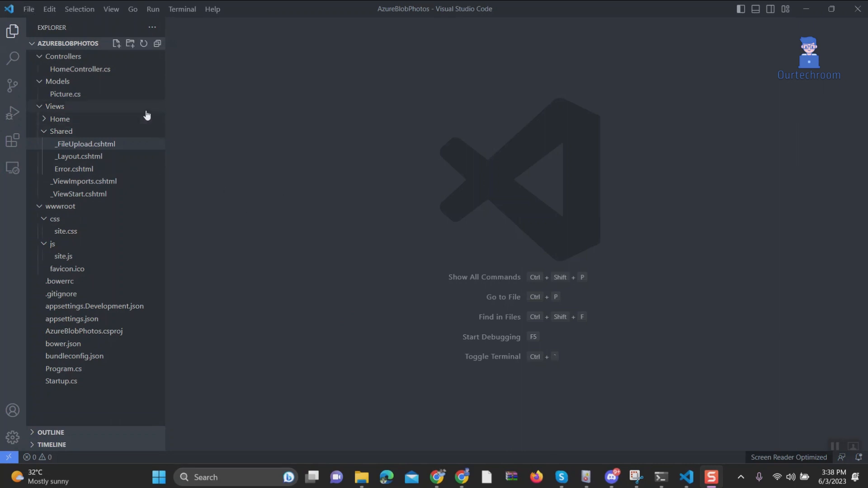
- Open the File Icon Theme picker via File > Preferences > Theme
click(28, 9)
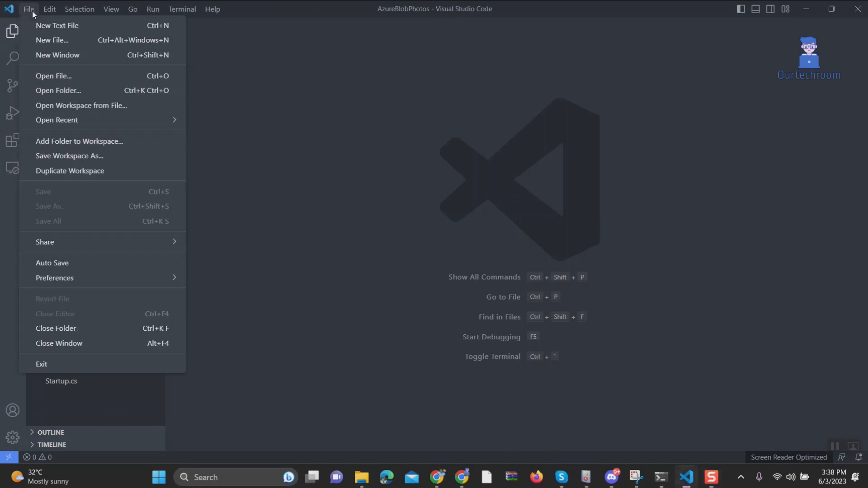
mouse_move(98, 239)
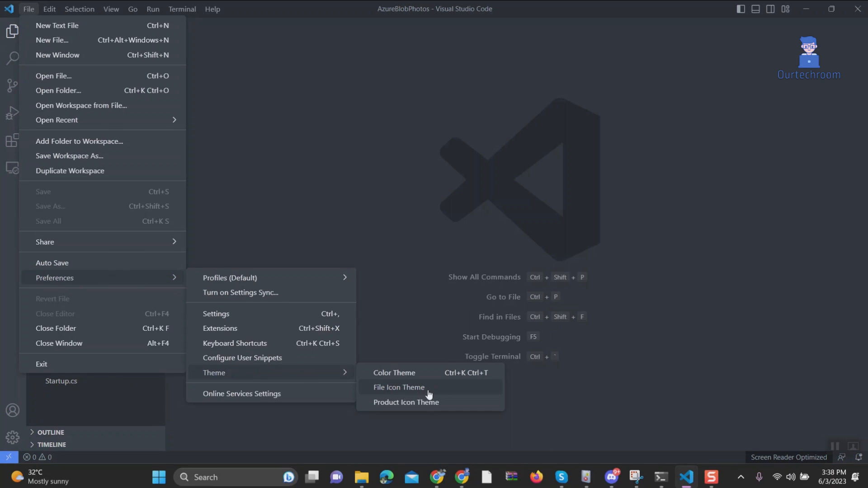
click(398, 388)
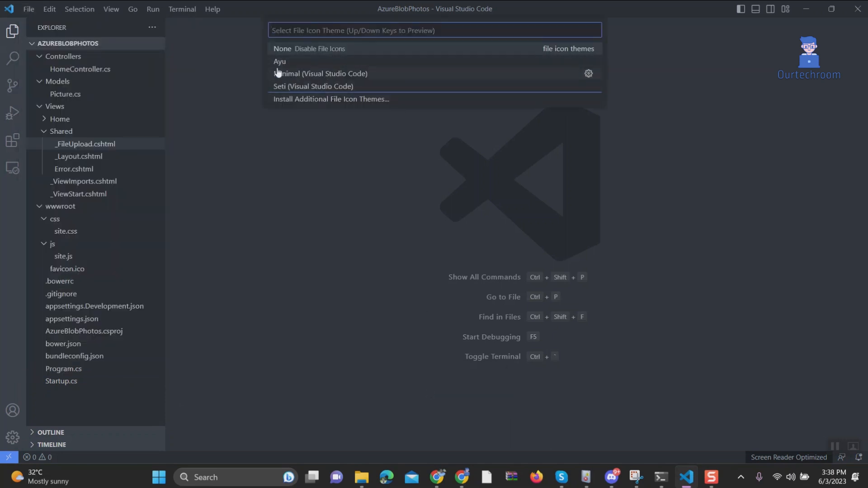
mouse_move(380, 89)
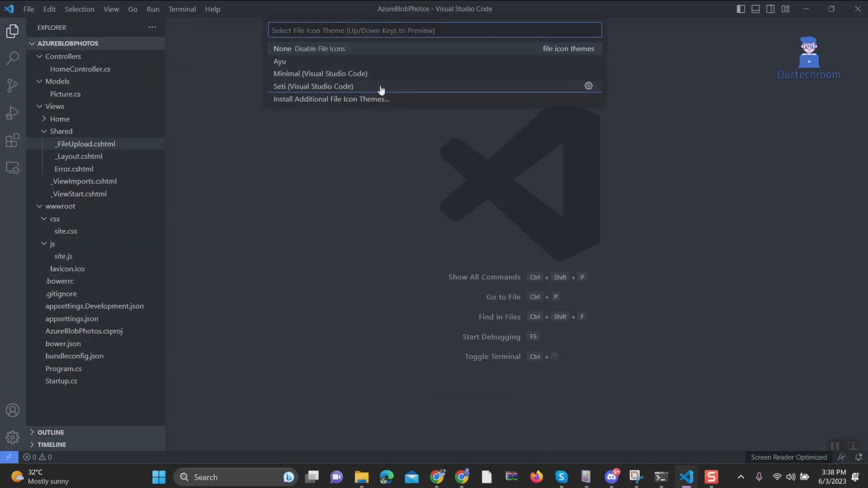
mouse_move(309, 103)
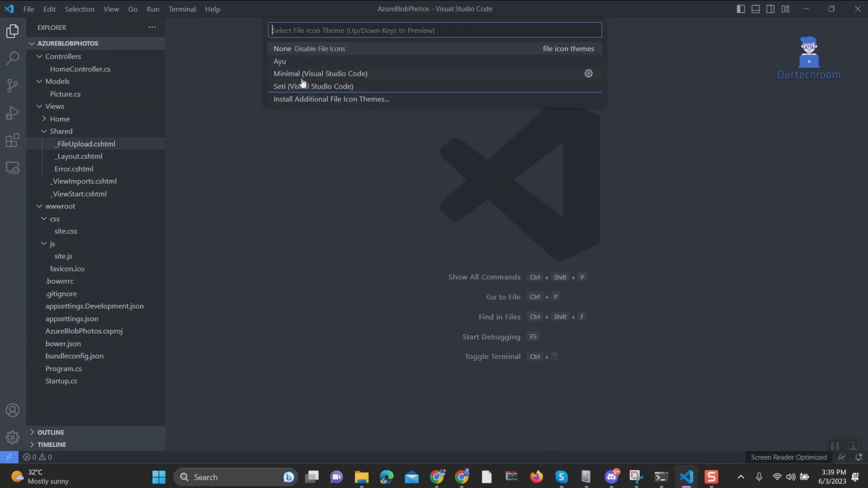
mouse_move(314, 105)
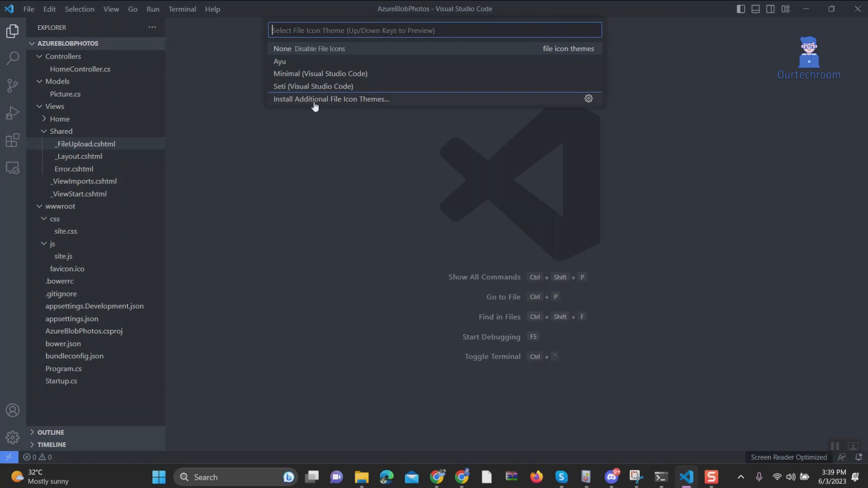
mouse_move(317, 88)
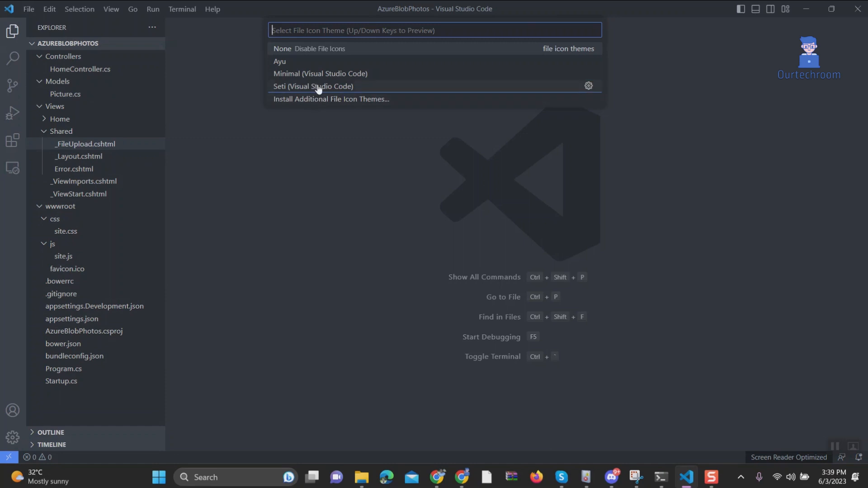
- Choose Seti (Visual Studio Code) as the file icon theme
click(313, 86)
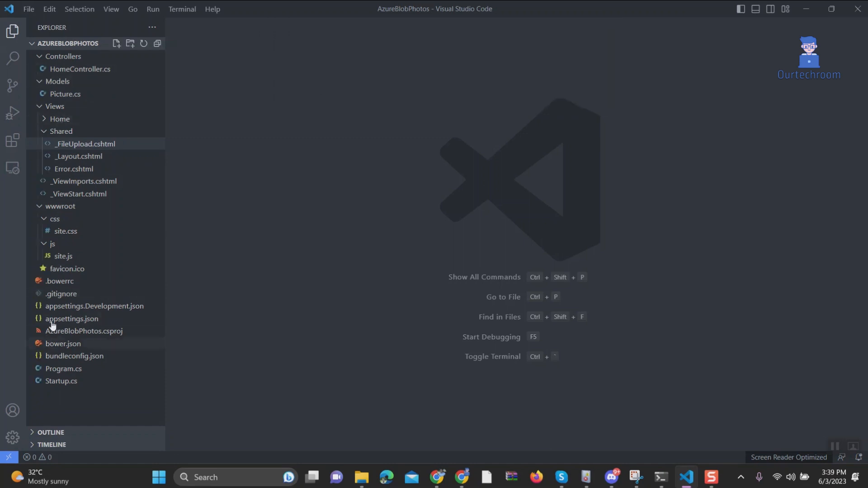
mouse_move(473, 209)
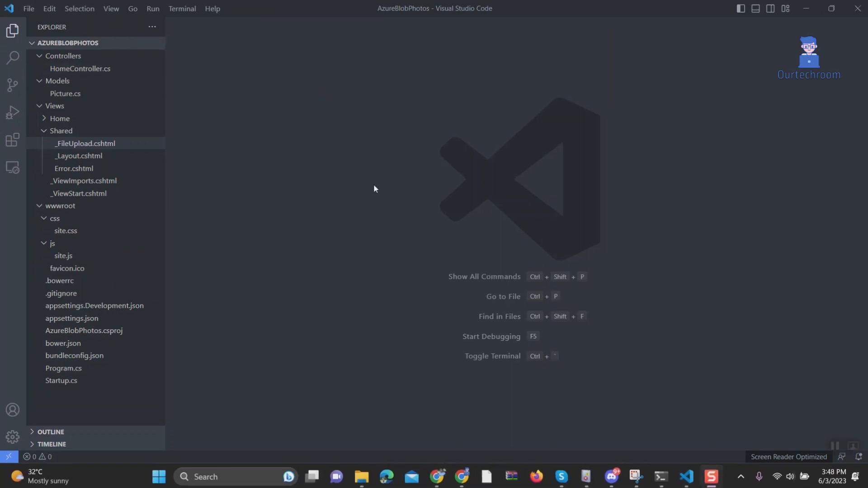
mouse_move(395, 175)
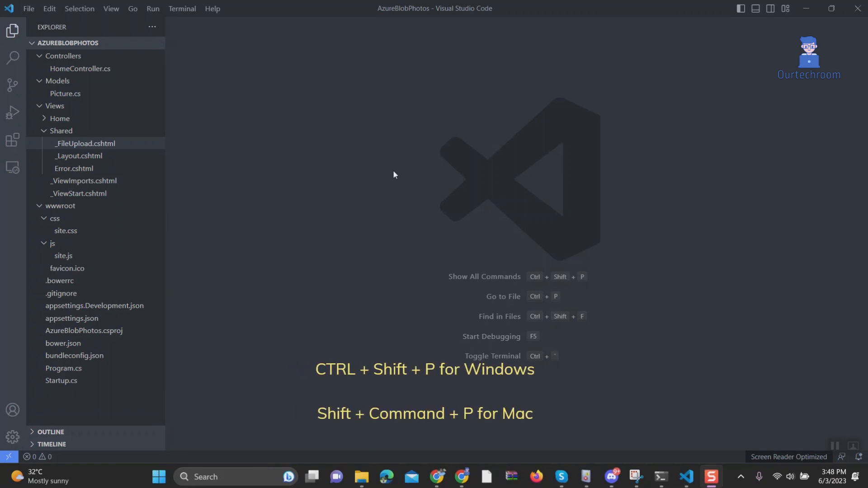
mouse_move(381, 166)
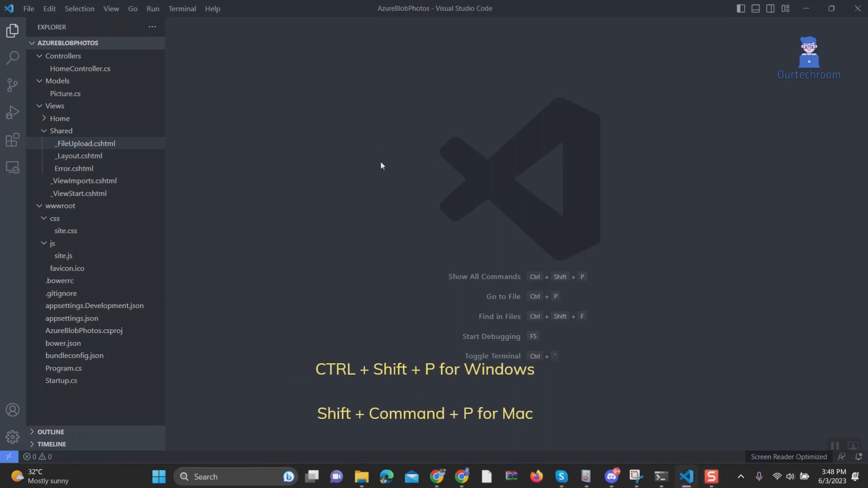
- Open the Command Palette with Ctrl+Shift+P
key(Ctrl+Shift+P)
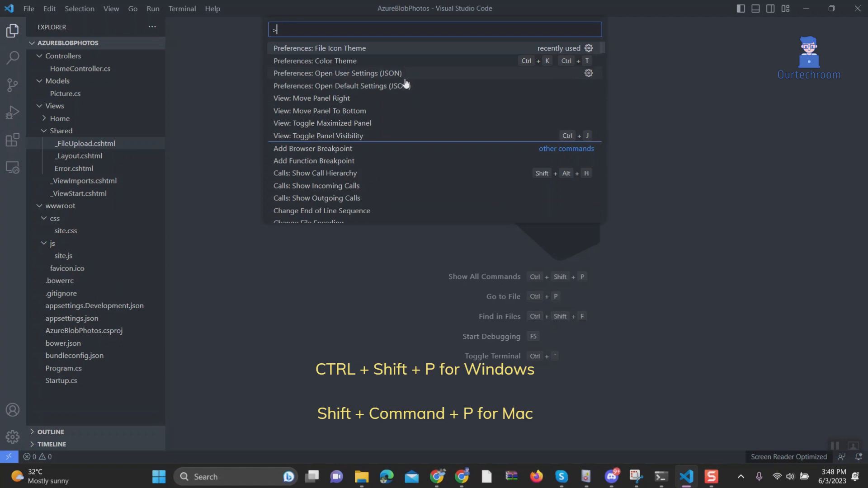
- Run 'Preferences: File Icon Theme' from the Command Palette and reapply Seti
text(Prefere)
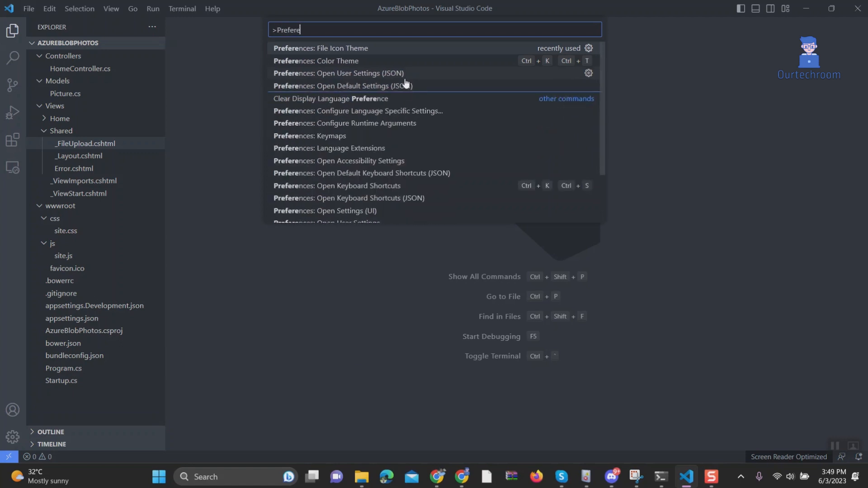
text(:File)
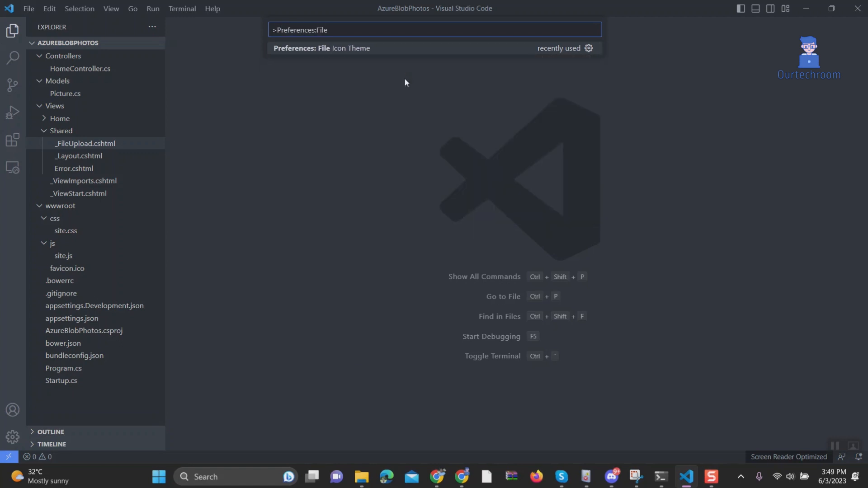
click(321, 48)
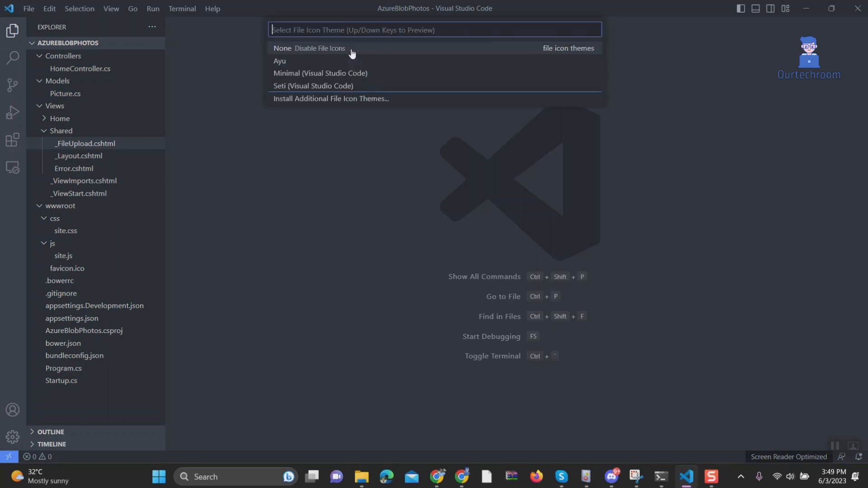
mouse_move(297, 89)
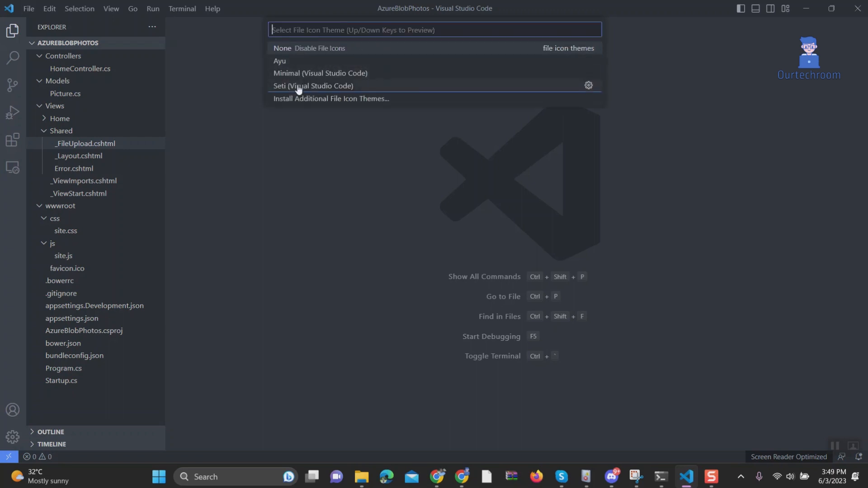
click(313, 86)
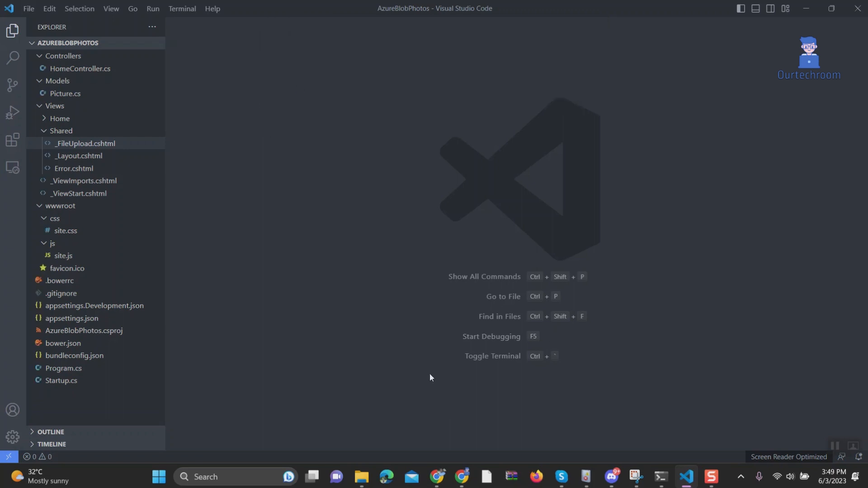
- Open HomeController.cs from the Controllers folder
click(81, 69)
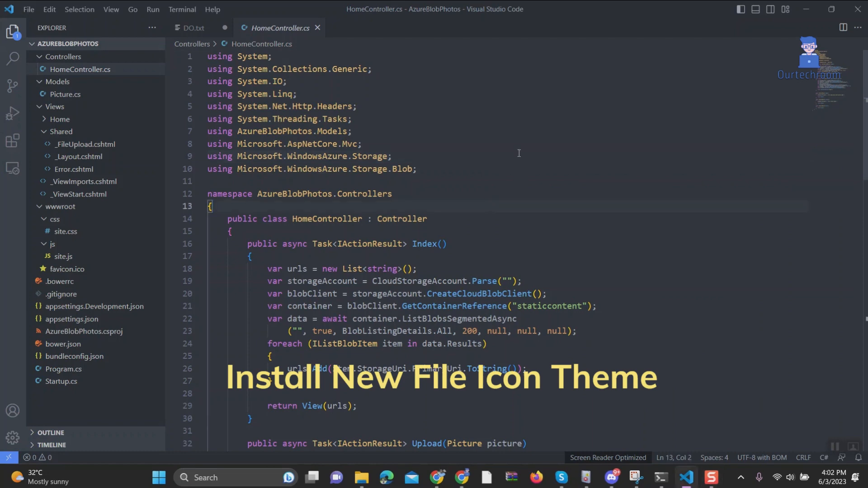
mouse_move(12, 142)
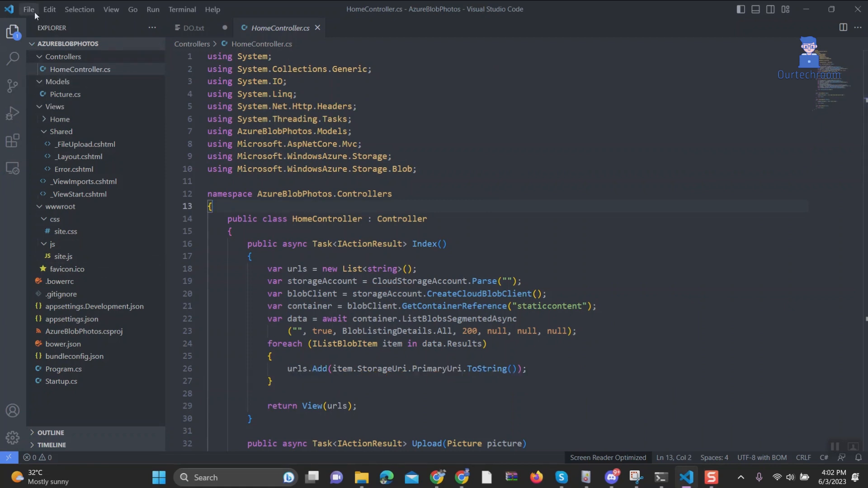
- From the File Icon Theme picker, browse additional icon themes in the marketplace
click(27, 9)
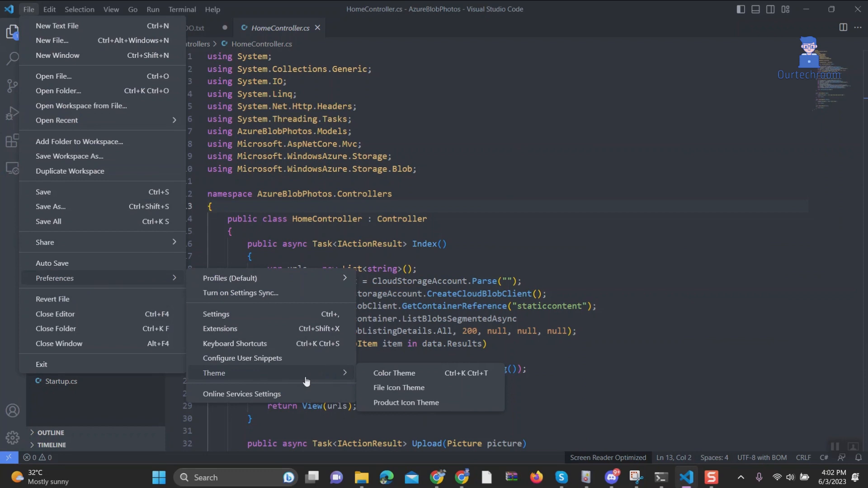
mouse_move(398, 388)
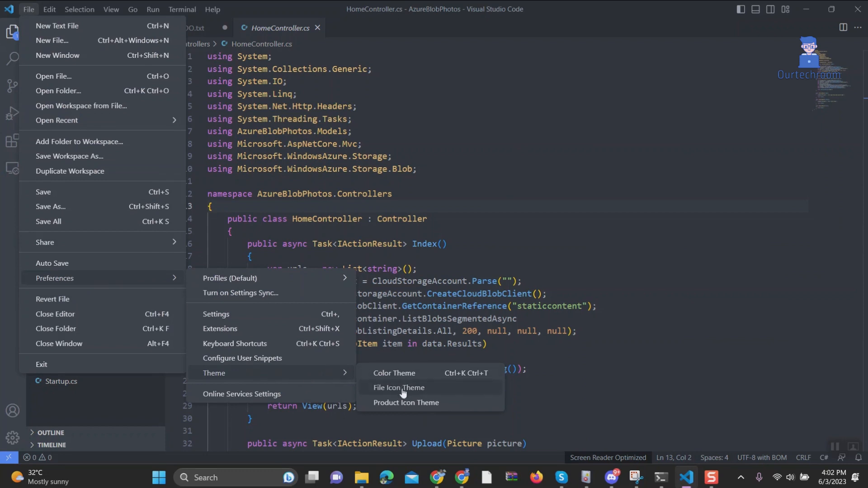
click(399, 388)
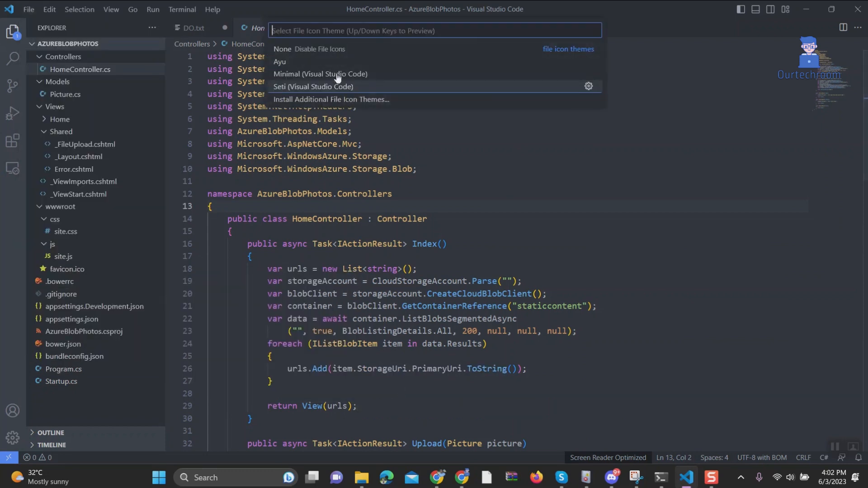
mouse_move(349, 105)
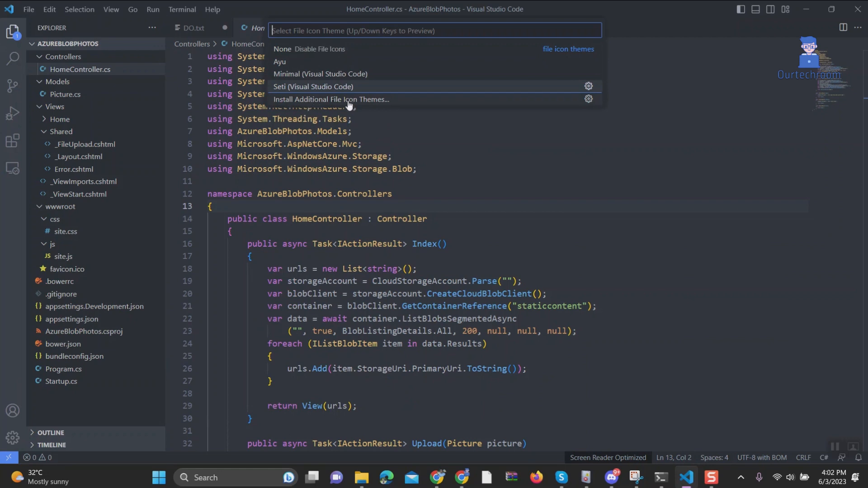
click(330, 99)
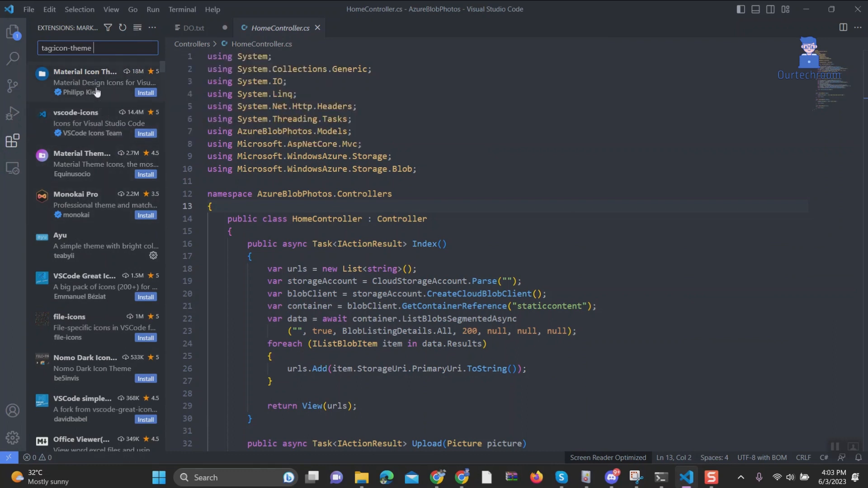
mouse_move(84, 72)
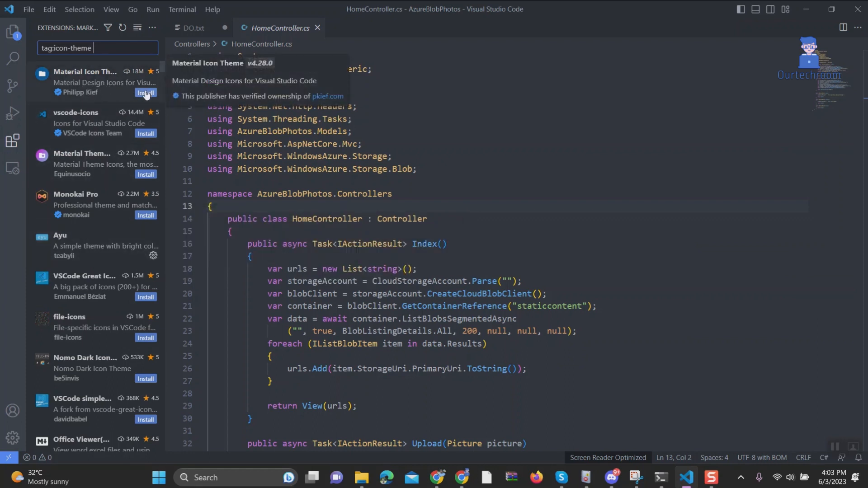
- Open the Material Icon Theme extension's details page
click(84, 81)
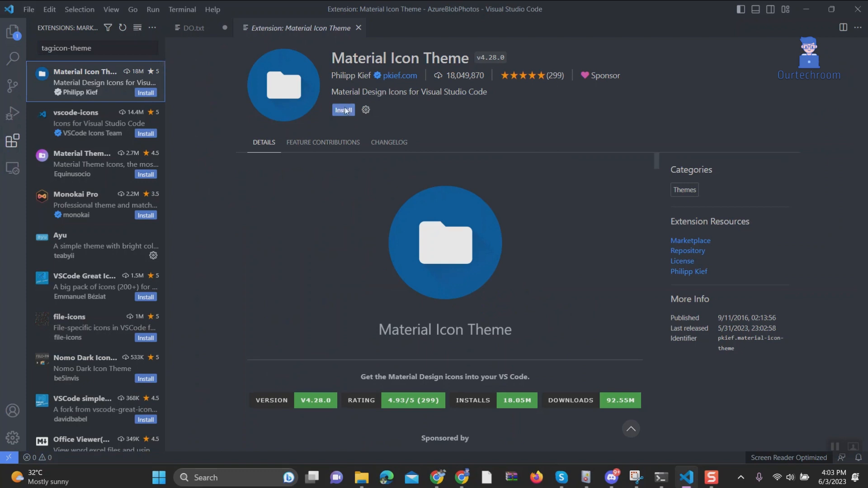
- Install Material Icon Theme and view its icons in the Explorer tree
click(363, 109)
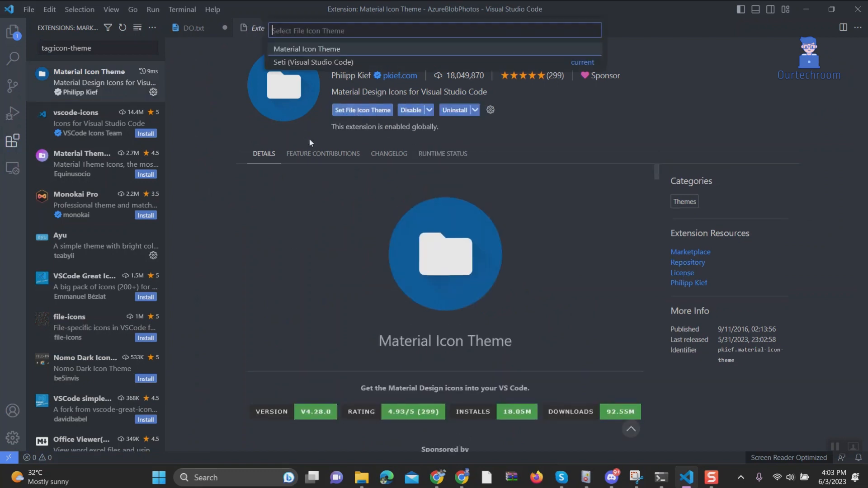
mouse_move(324, 50)
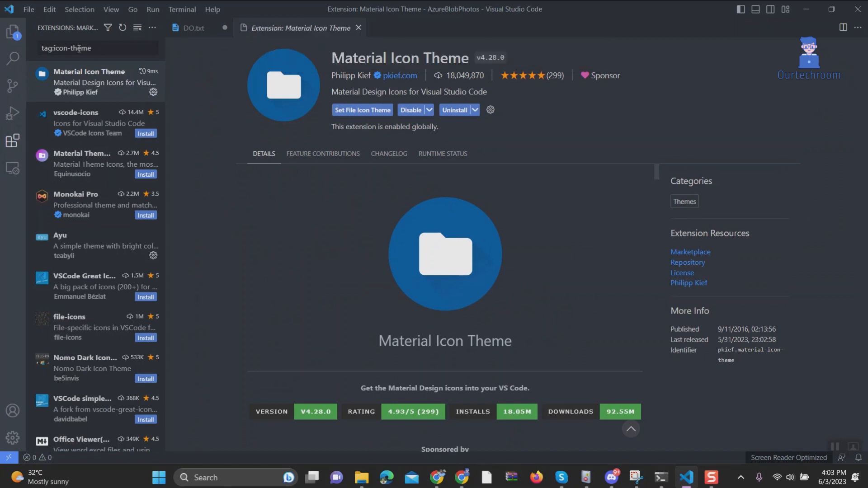
click(13, 32)
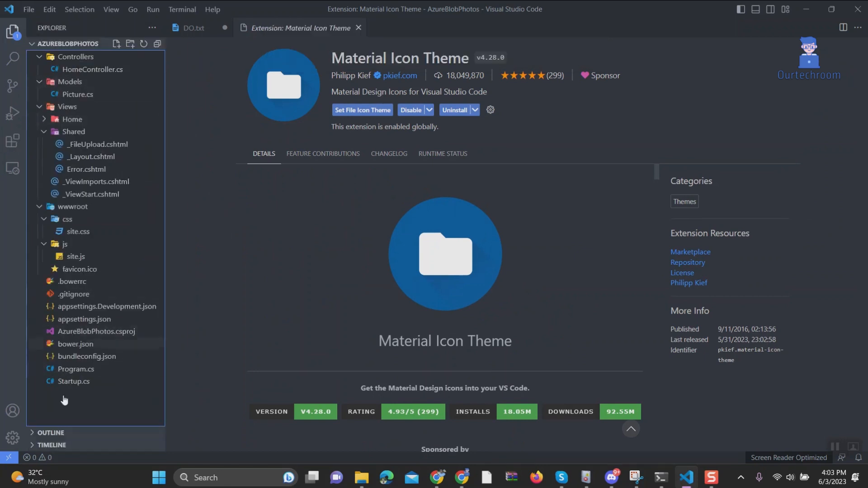
mouse_move(87, 333)
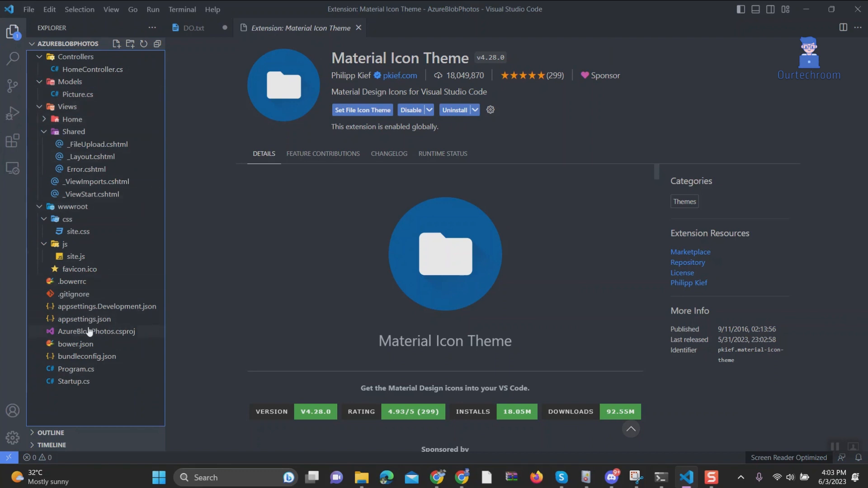
mouse_move(220, 71)
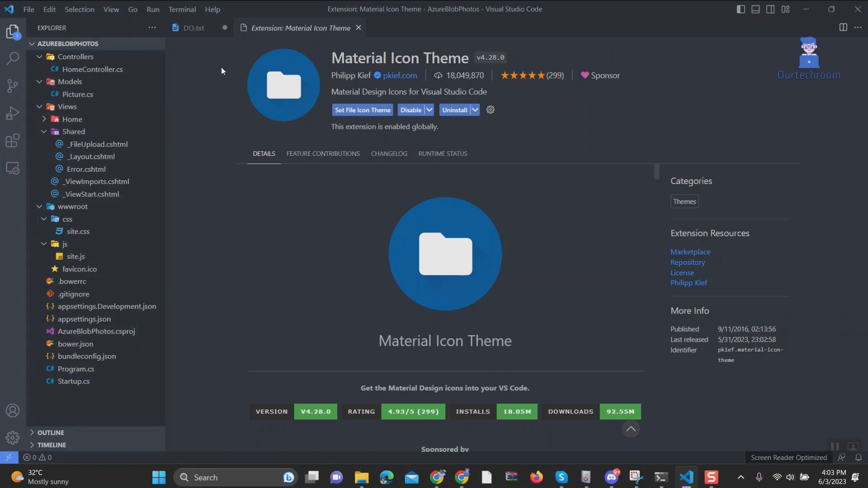
- Keep Seti as the file icon theme, then jump to Material Icon Theme in Extensions
key(ctrl+shift+p)
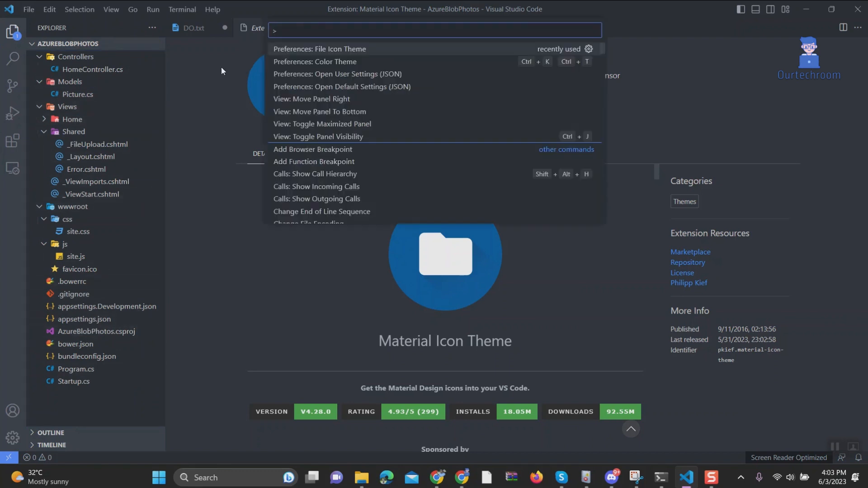
click(320, 49)
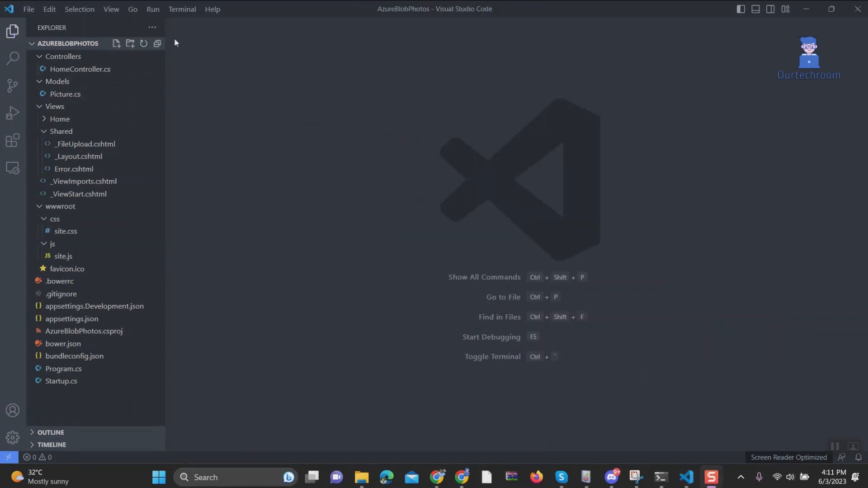
mouse_move(271, 199)
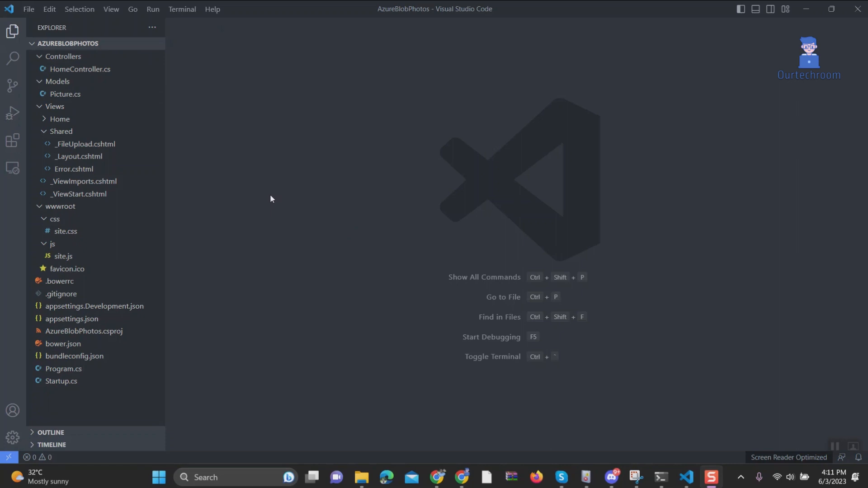
mouse_move(286, 123)
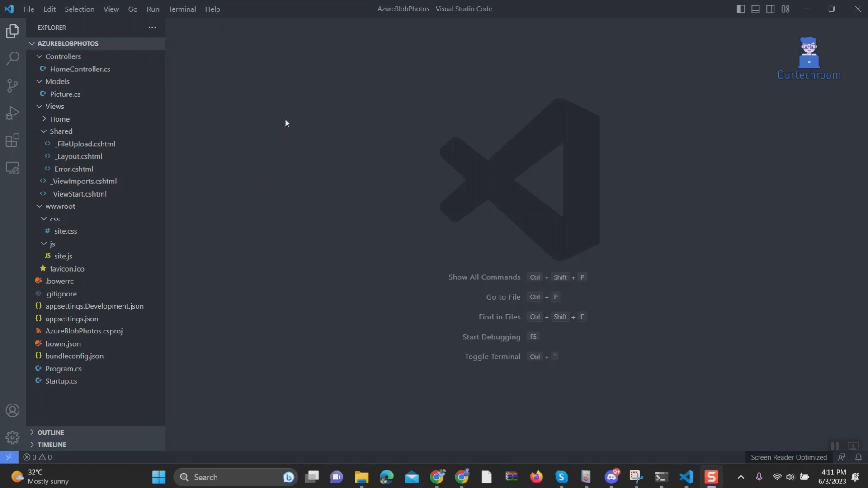
key(Ctrl+Shift+P)
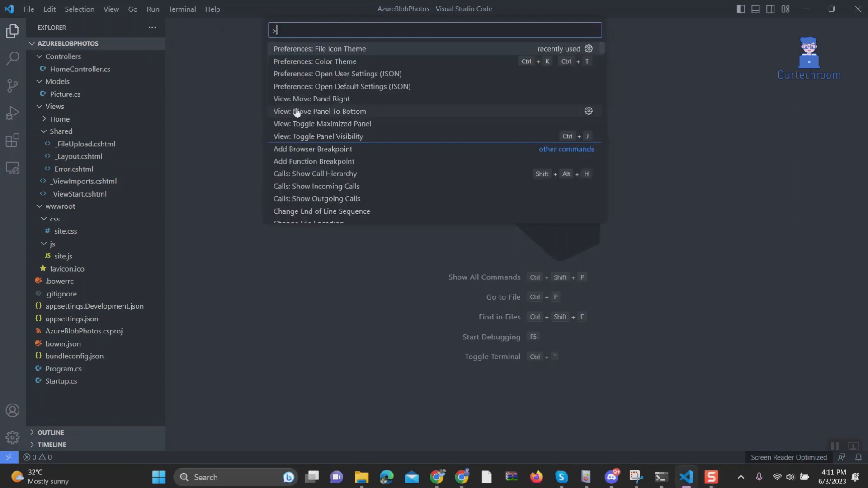
click(321, 48)
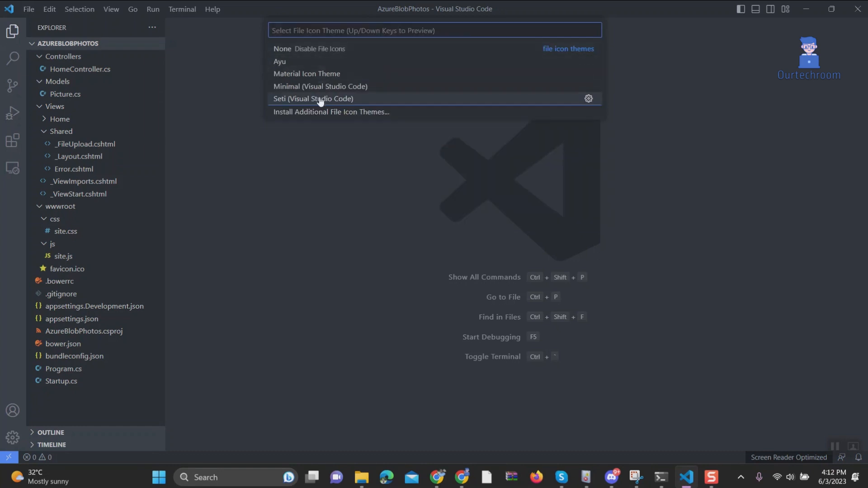
mouse_move(368, 77)
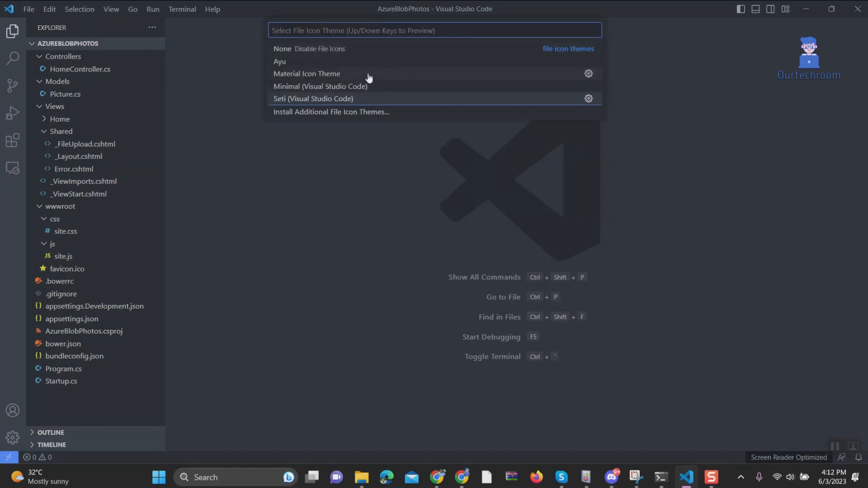
click(588, 73)
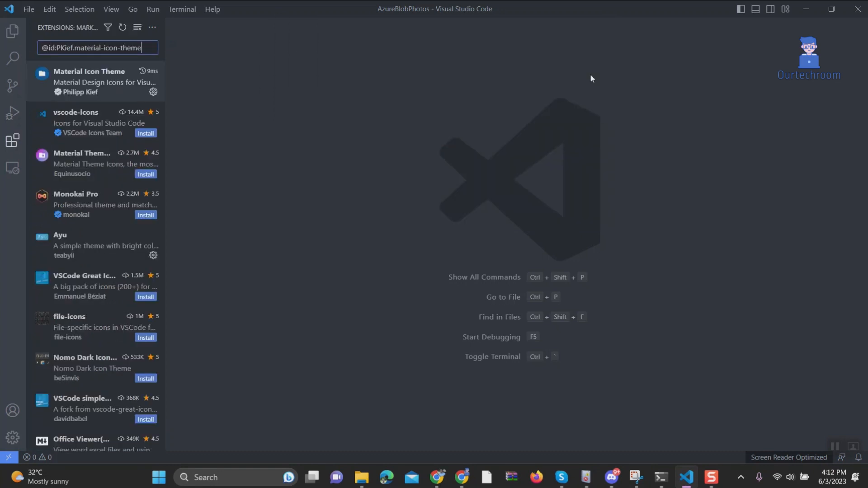
- Uninstall Material Icon Theme from its details page and reload VS Code to finish
click(89, 81)
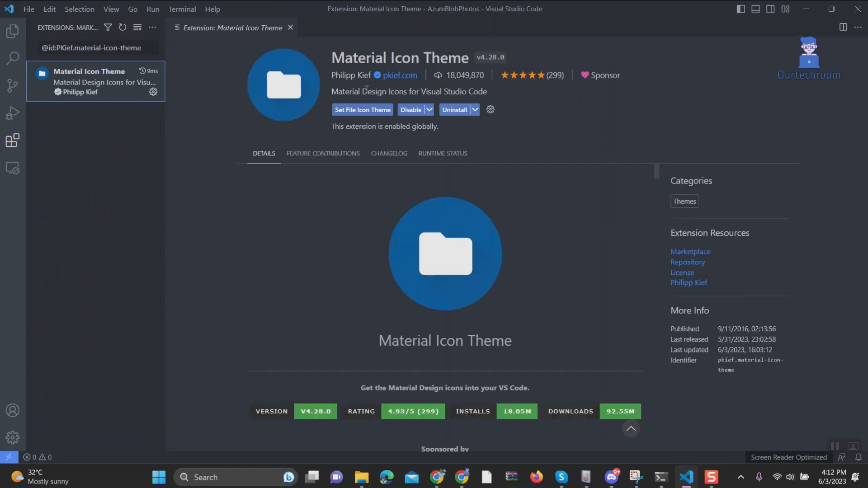
click(455, 109)
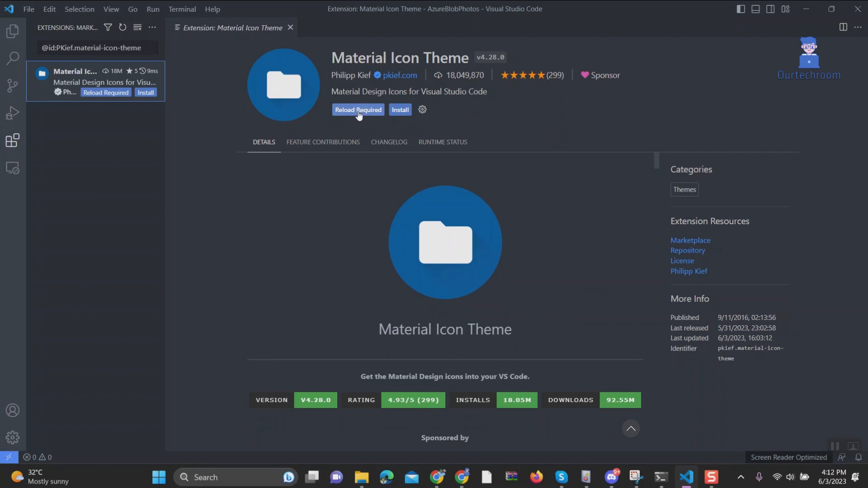
click(357, 109)
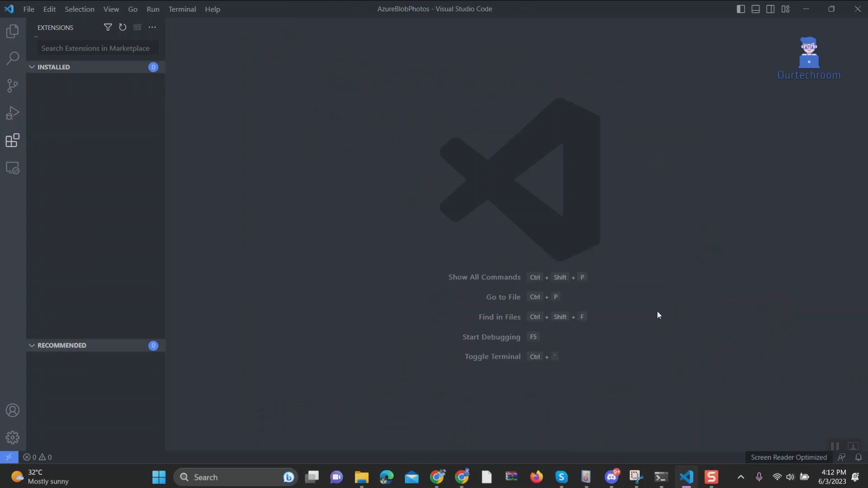